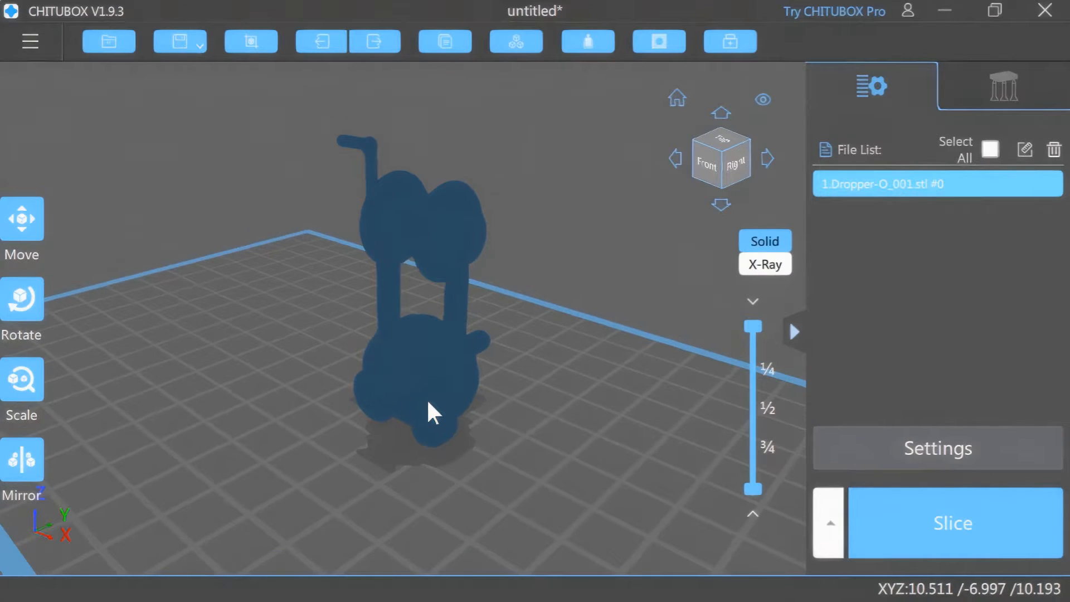
Show the dropper model's move settings with position X 1.81, Y -2.85, Z 0
left_click(23, 218)
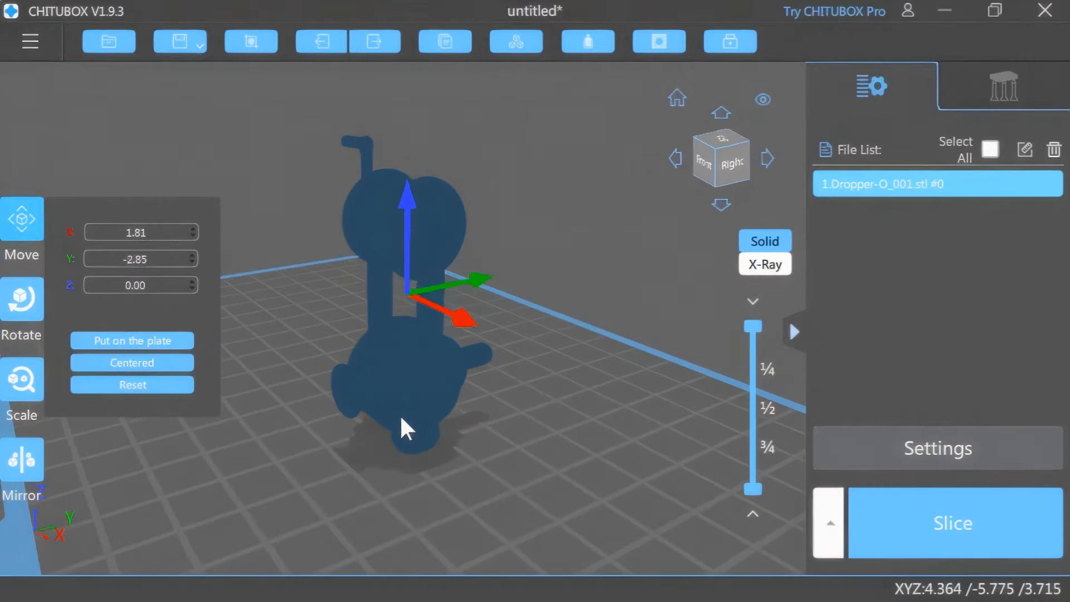
Close the move settings and view the back of the dark blue dropper
left_click(736, 165)
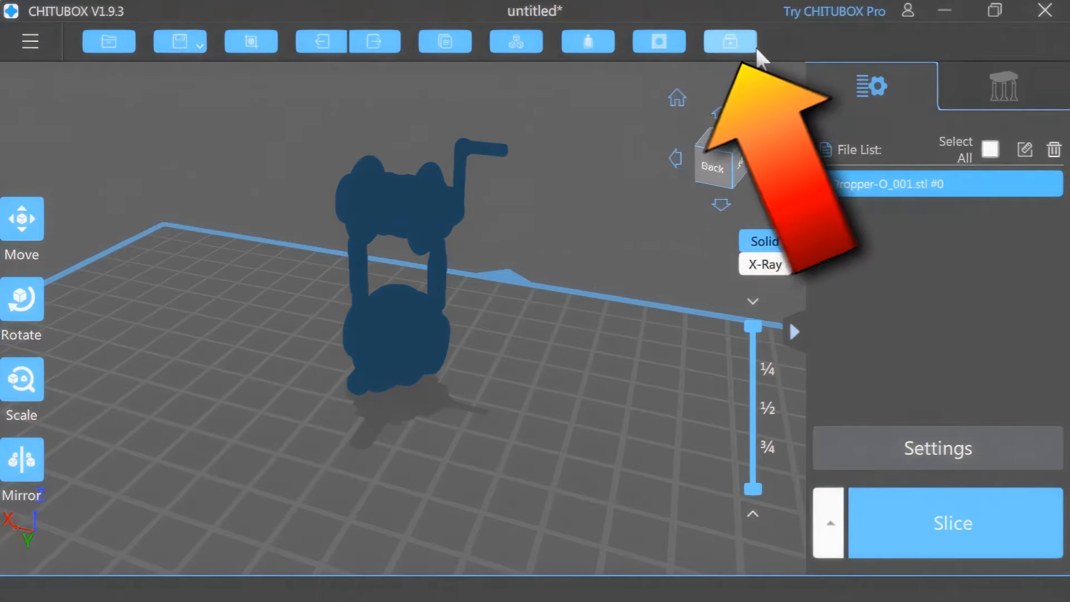
Invert the dropper's normals via Repair so it renders light blue
left_click(728, 42)
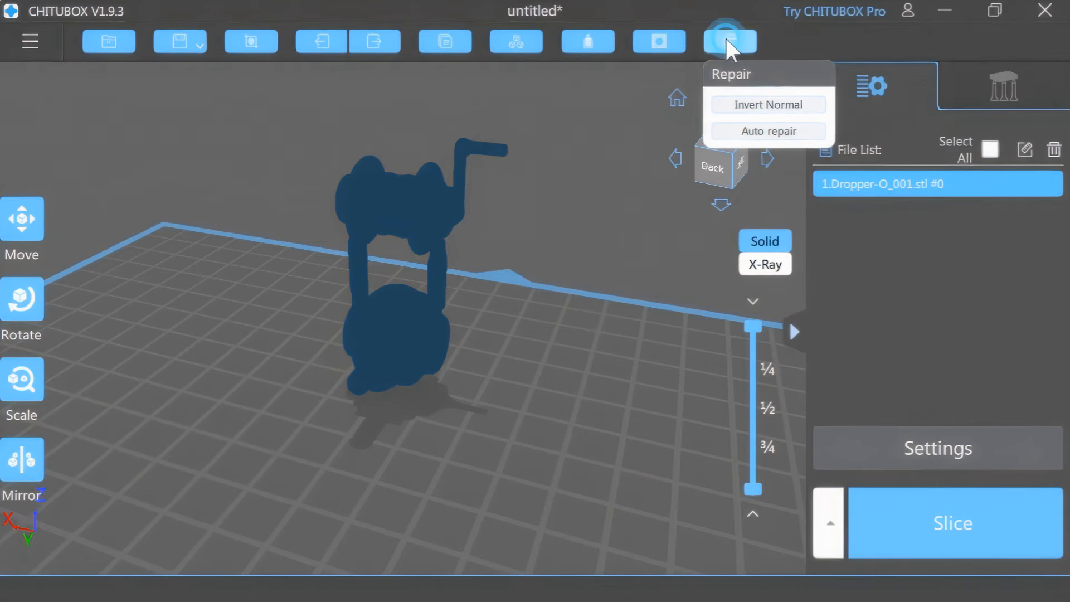
mouse_move(767, 105)
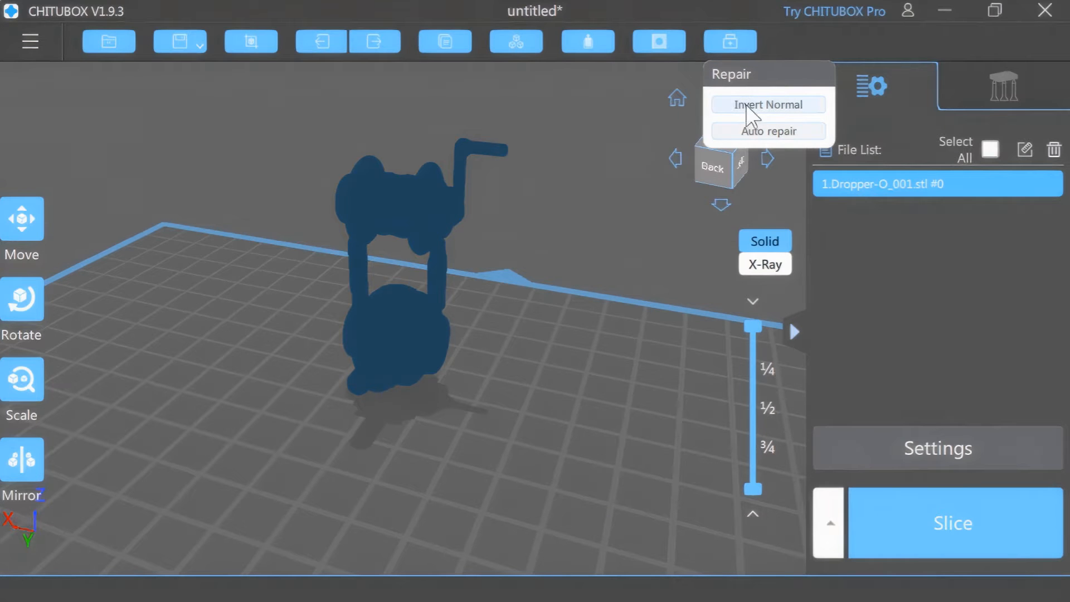
left_click(767, 105)
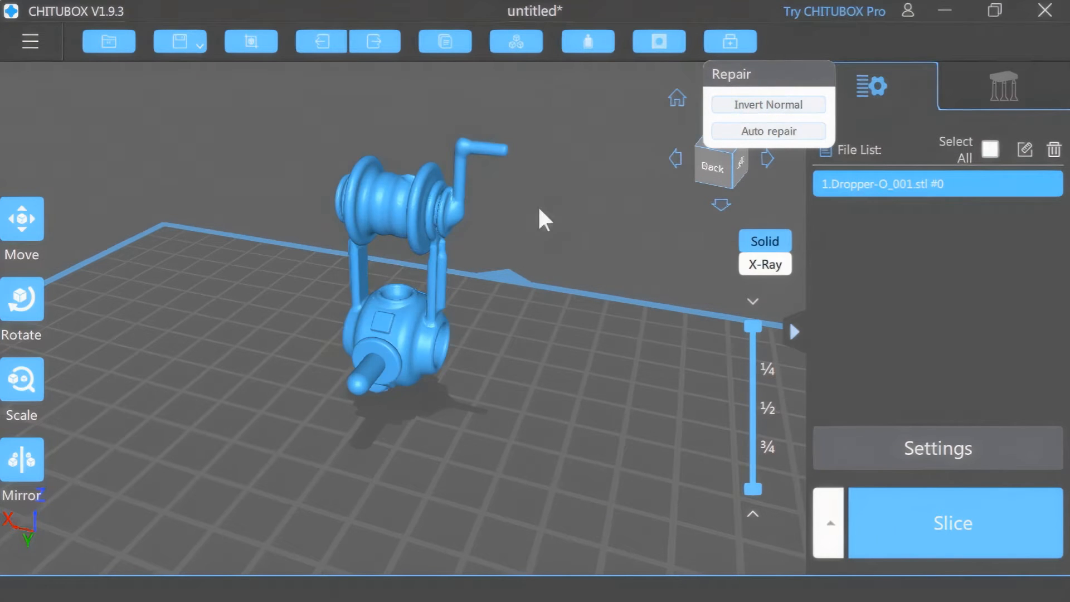